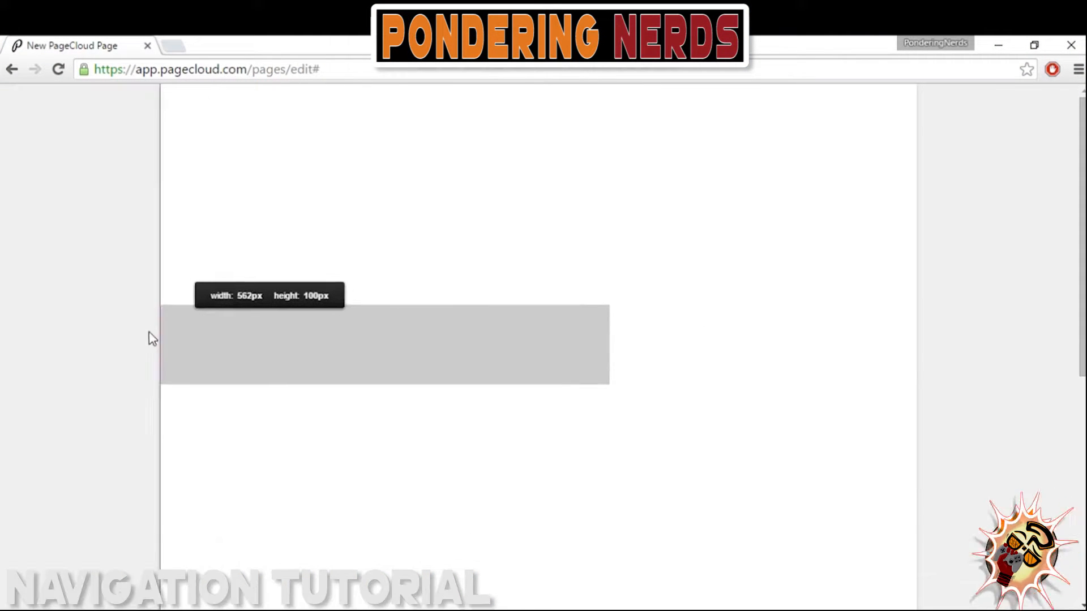
Stretch the grey rectangle to full page width and fill it solid black at 100% opacity.
click(384, 349)
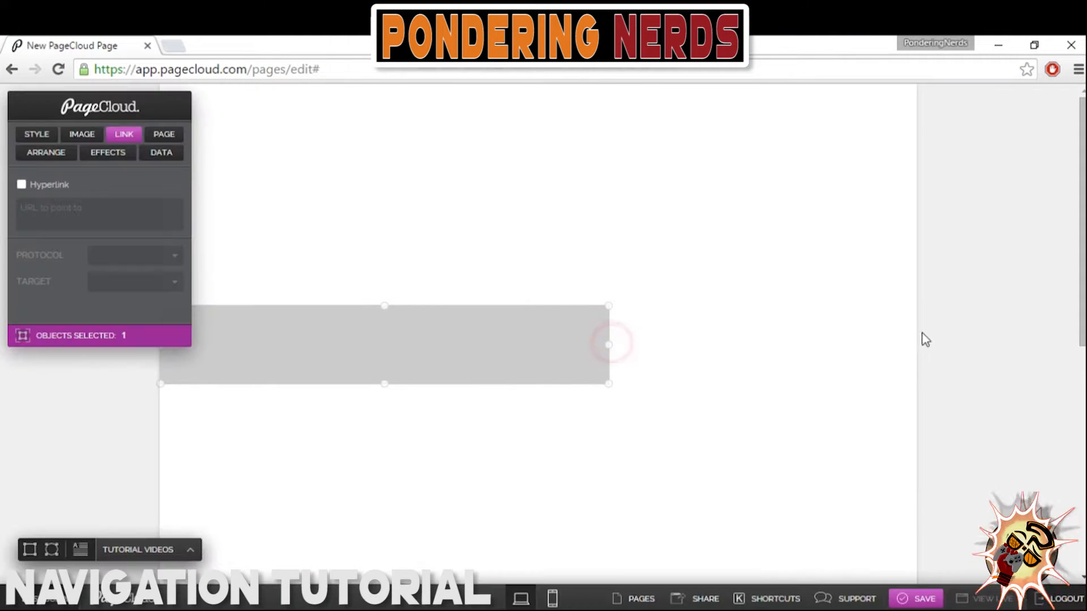
drag(608, 345, 932, 329)
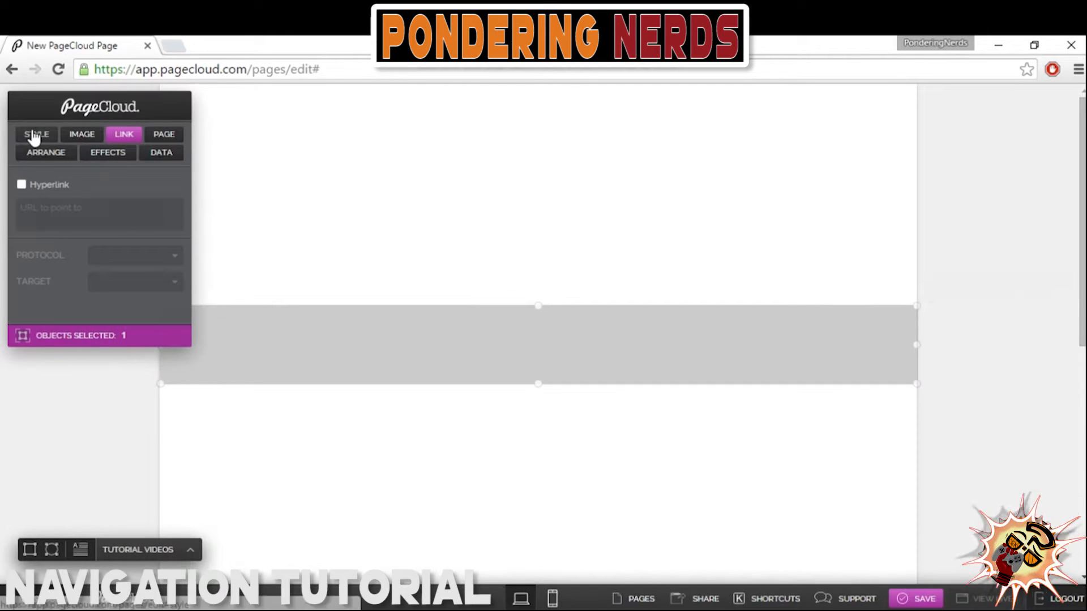
click(37, 134)
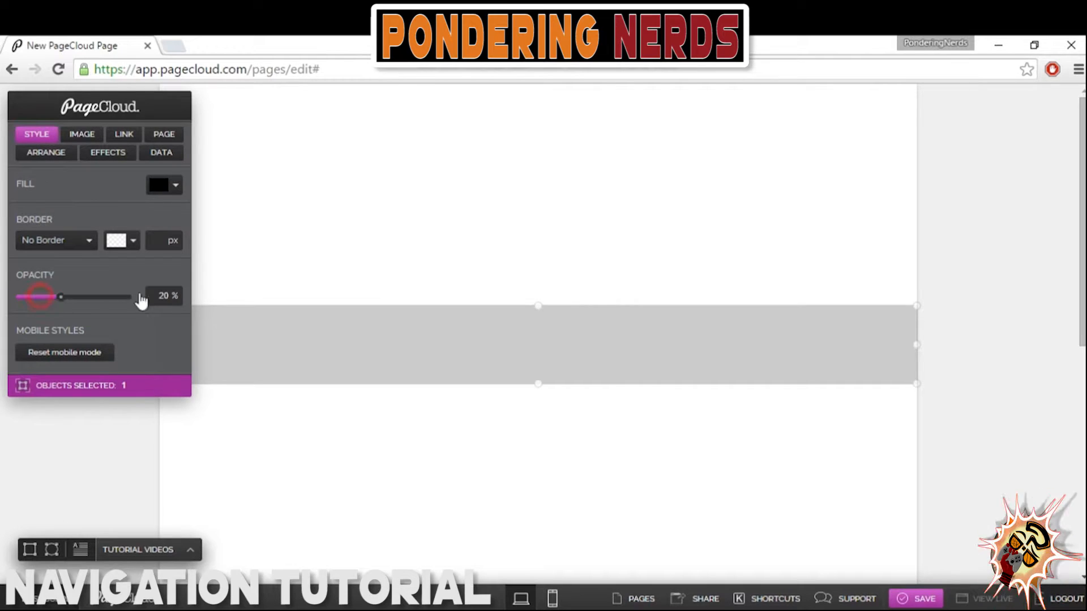
click(45, 153)
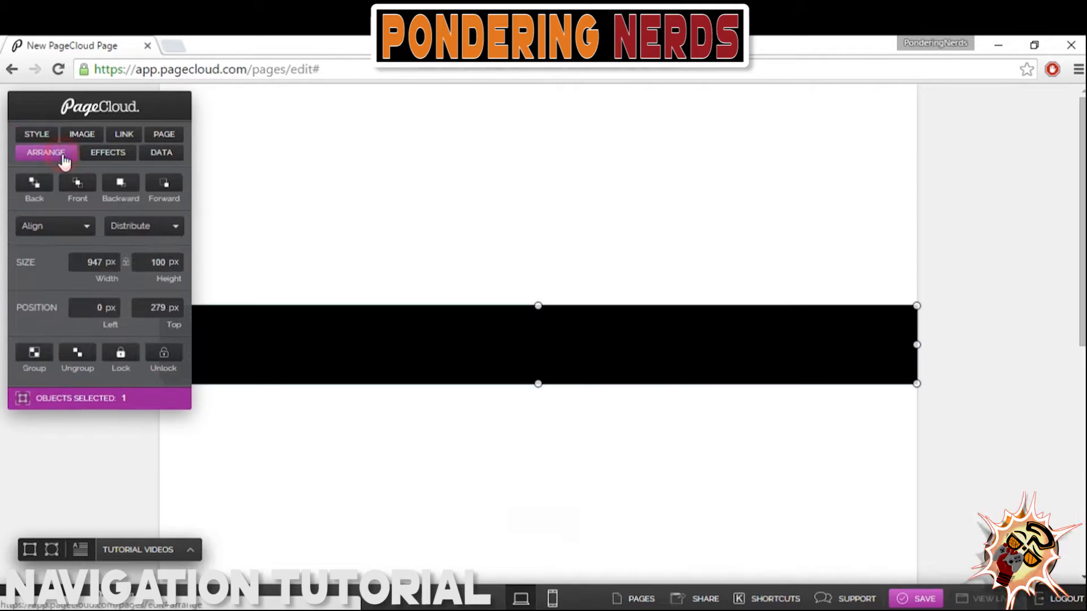
click(120, 354)
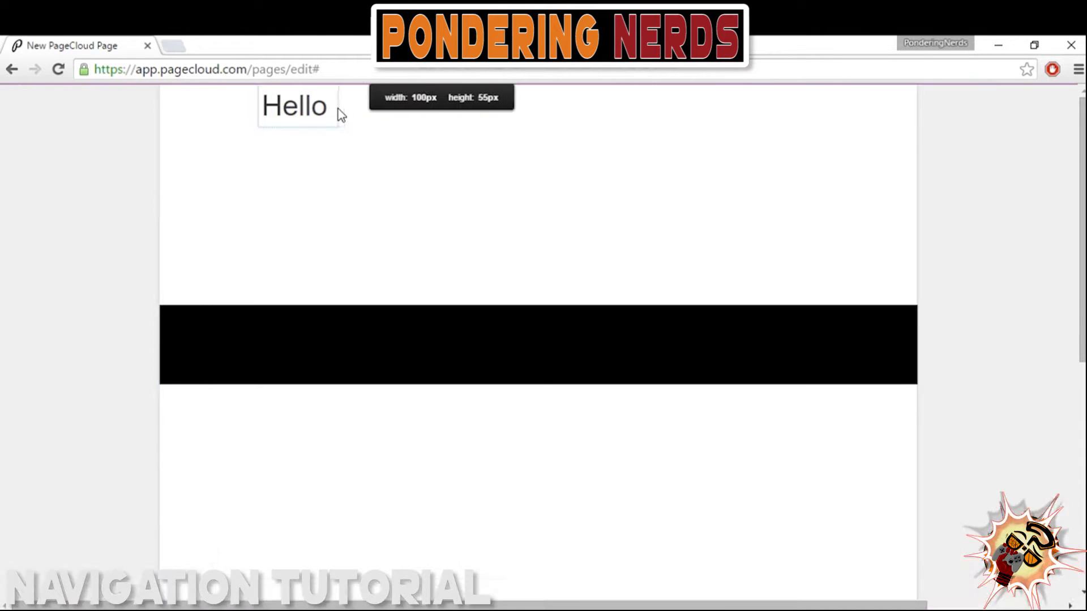
Select the word Hello in its text box and change its colour to purple.
click(294, 107)
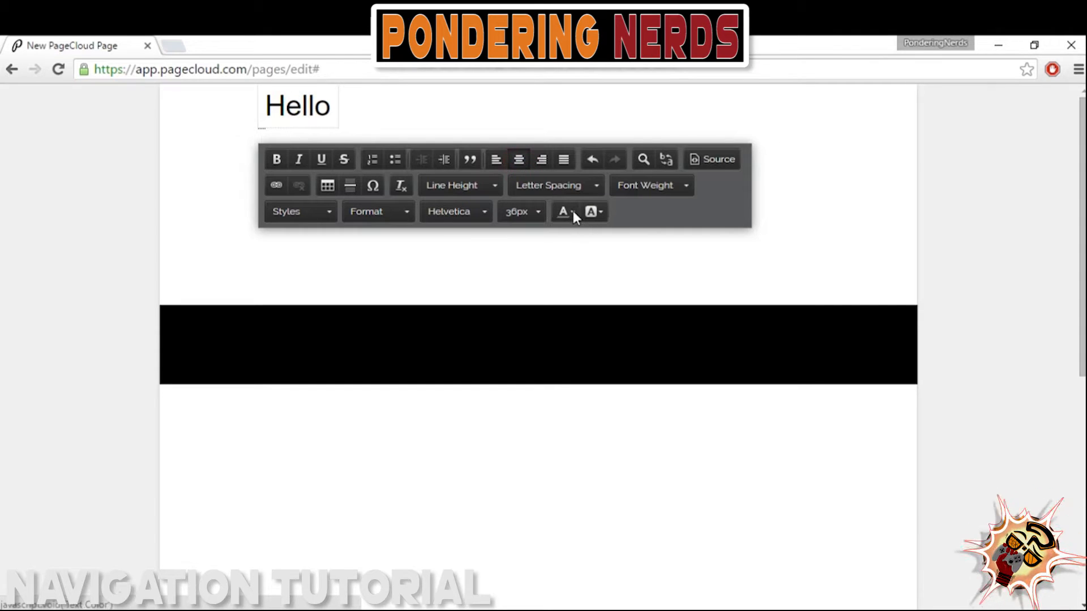
click(562, 212)
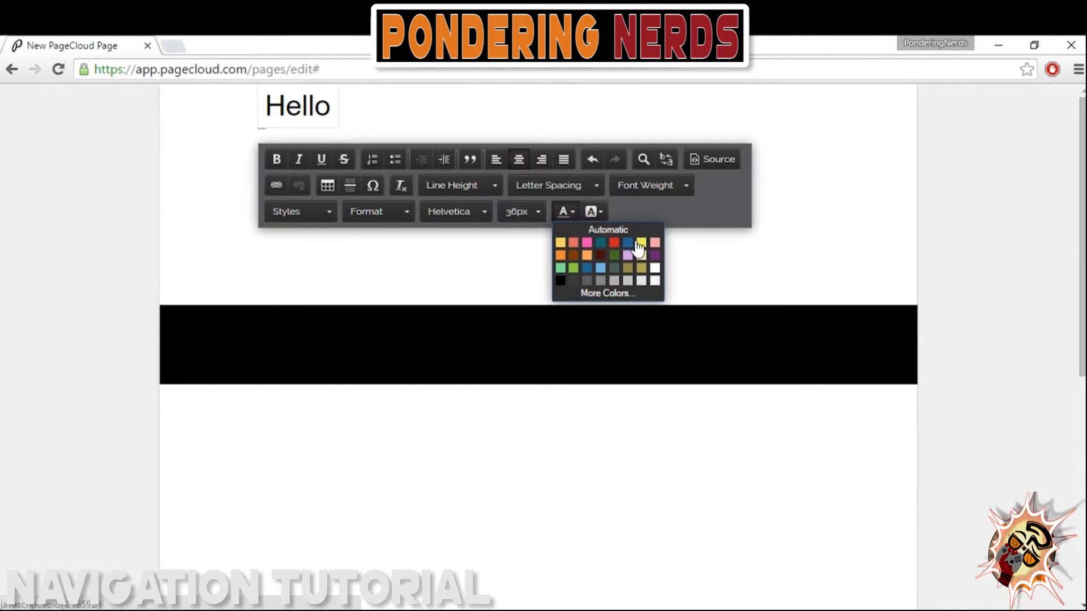
click(639, 249)
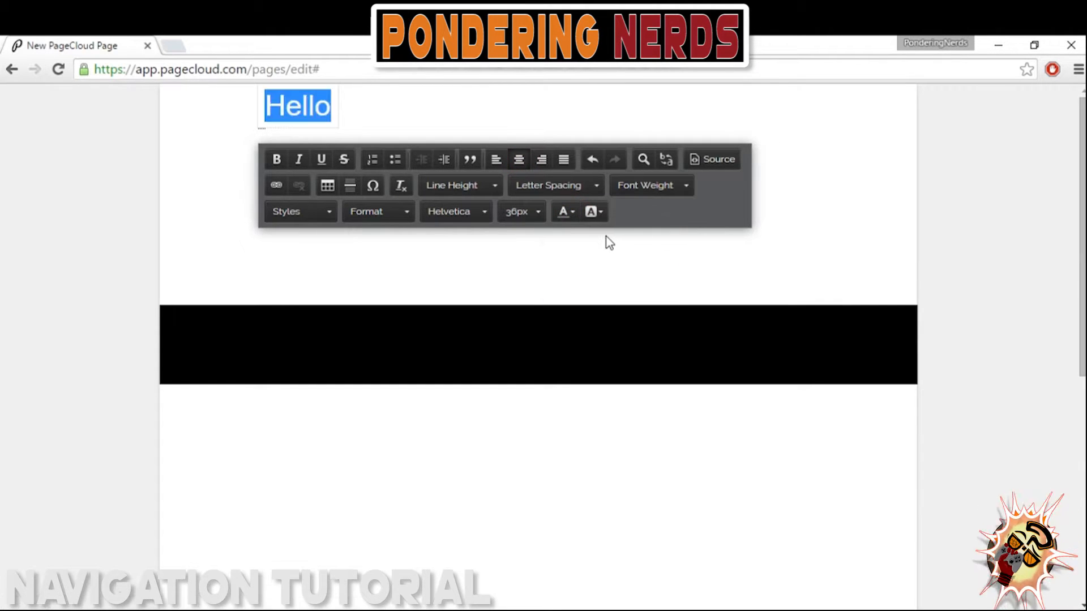
click(561, 211)
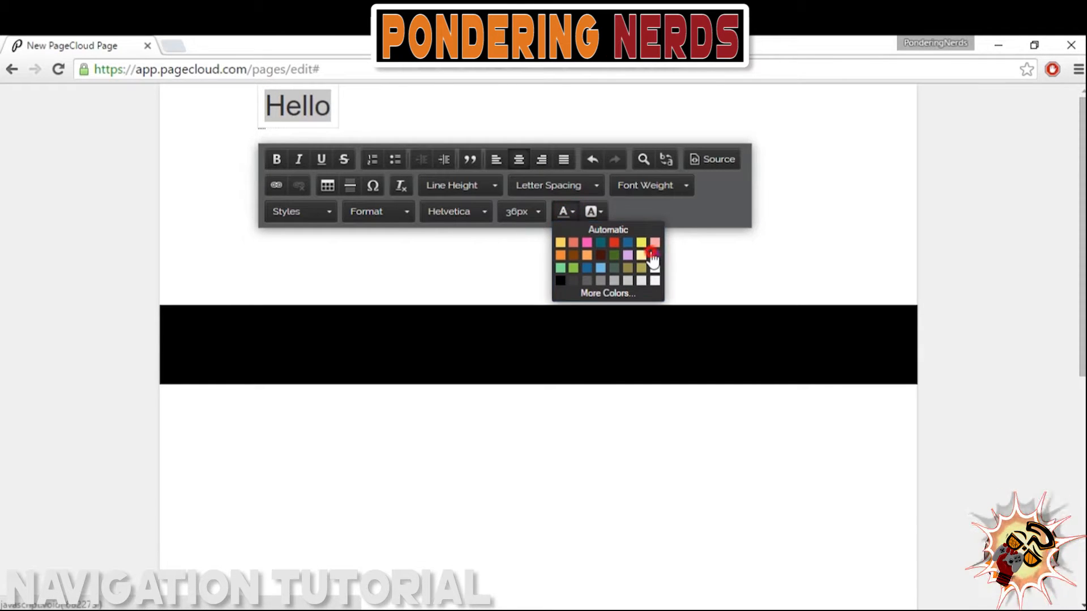
click(650, 255)
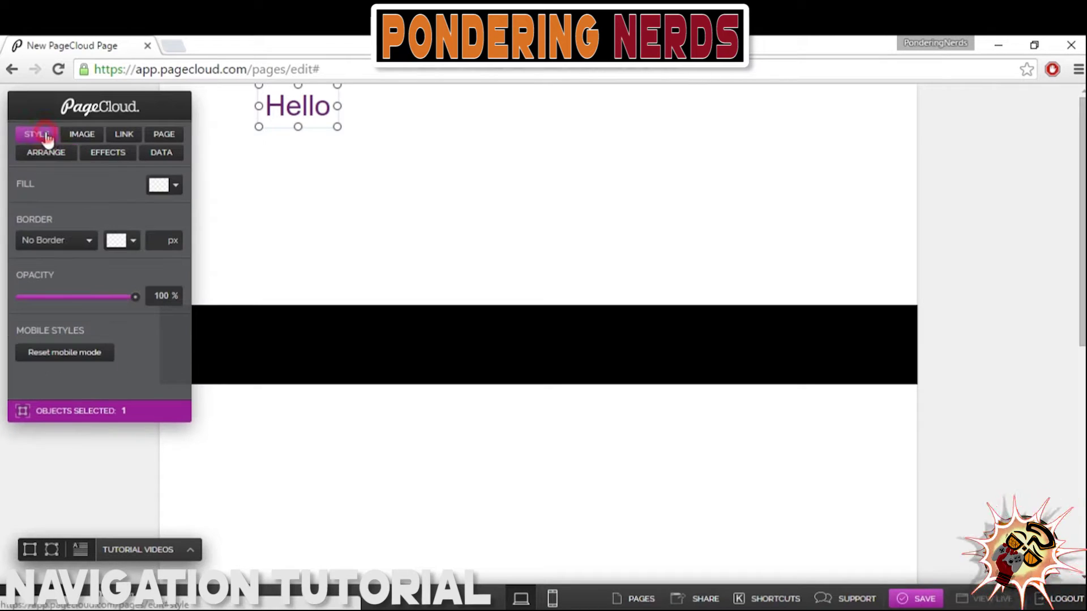
click(177, 185)
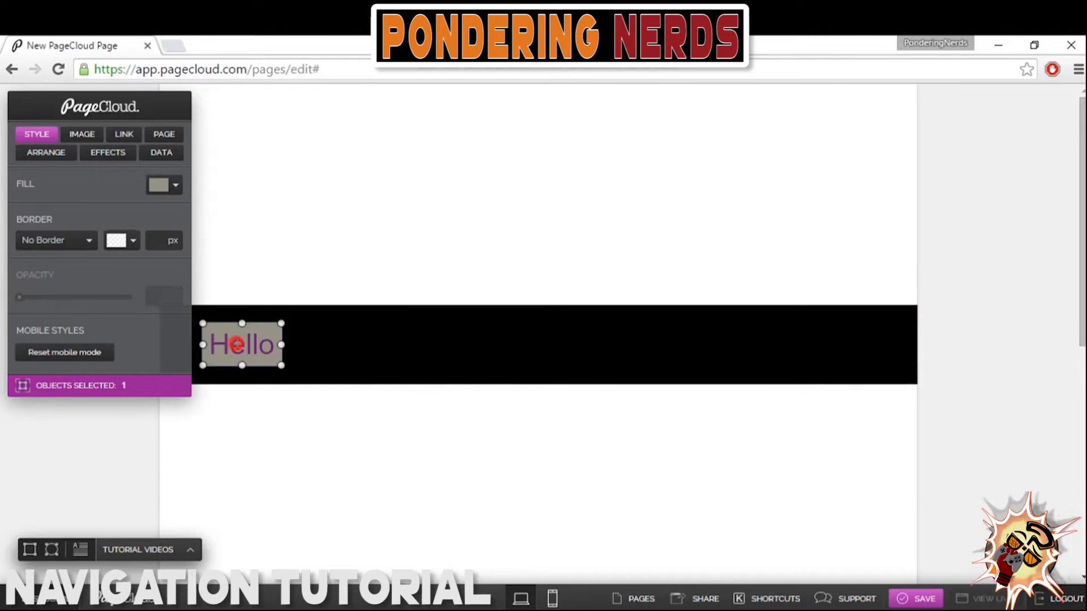
Place the Hello copies along the black bar and retype the rightmost box as 'Ciao'.
drag(241, 345, 388, 345)
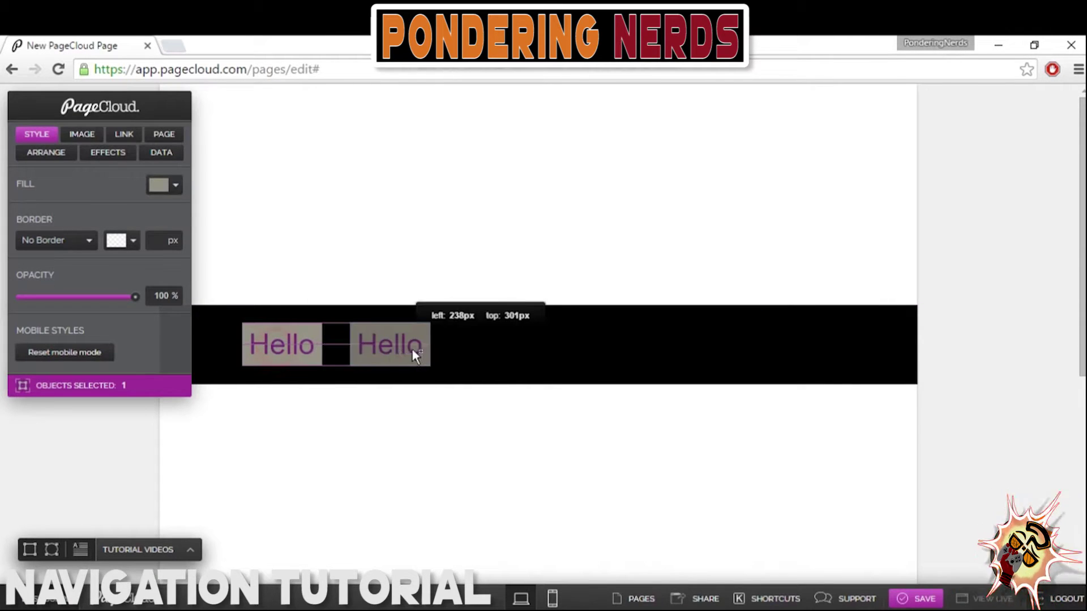
drag(388, 345, 538, 345)
text(s)
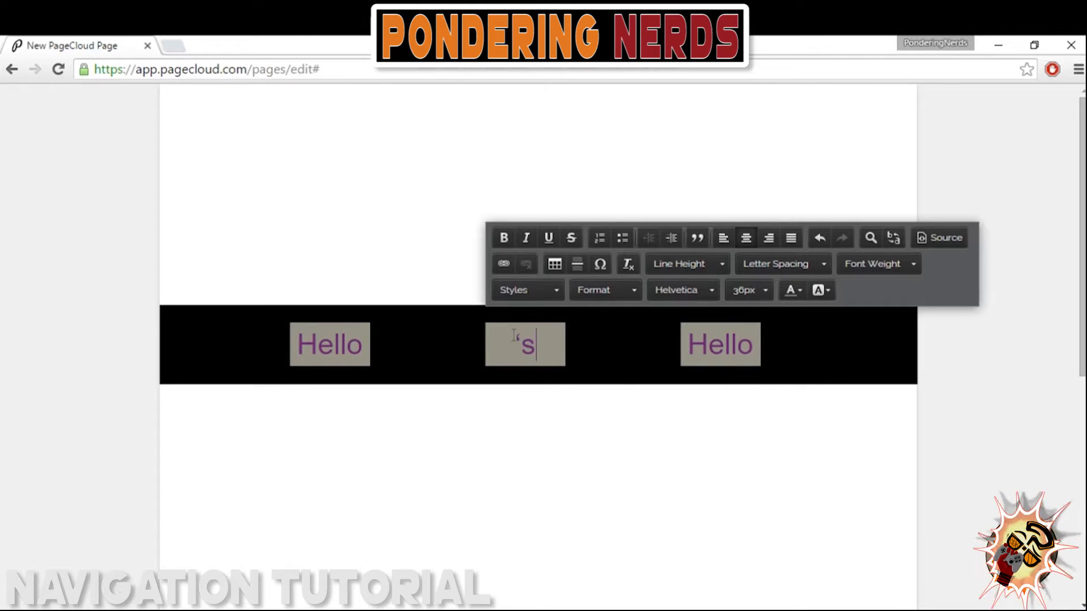
click(711, 341)
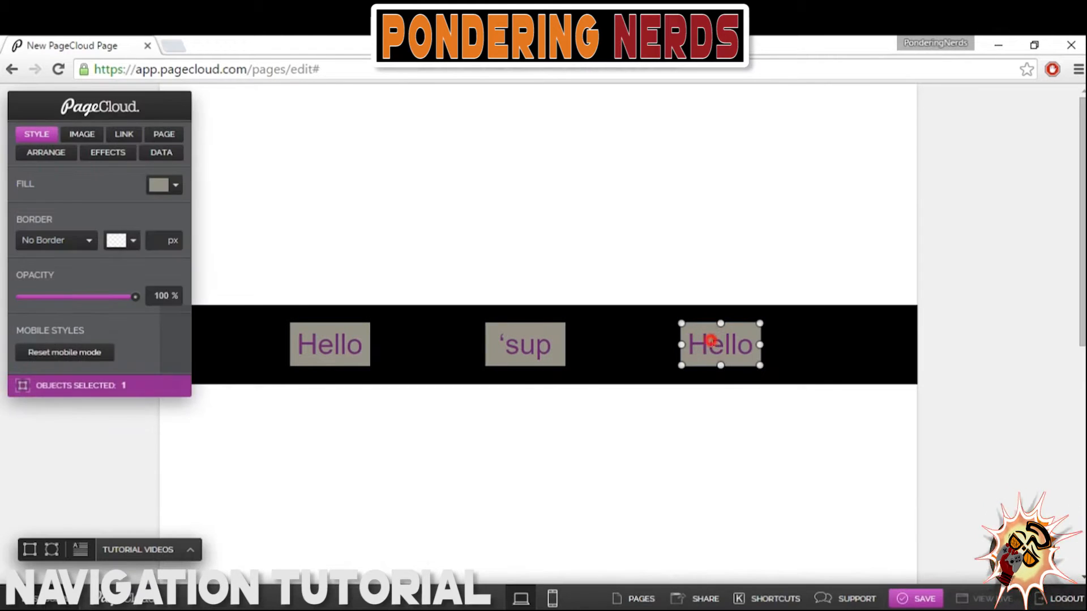
text(Ciao)
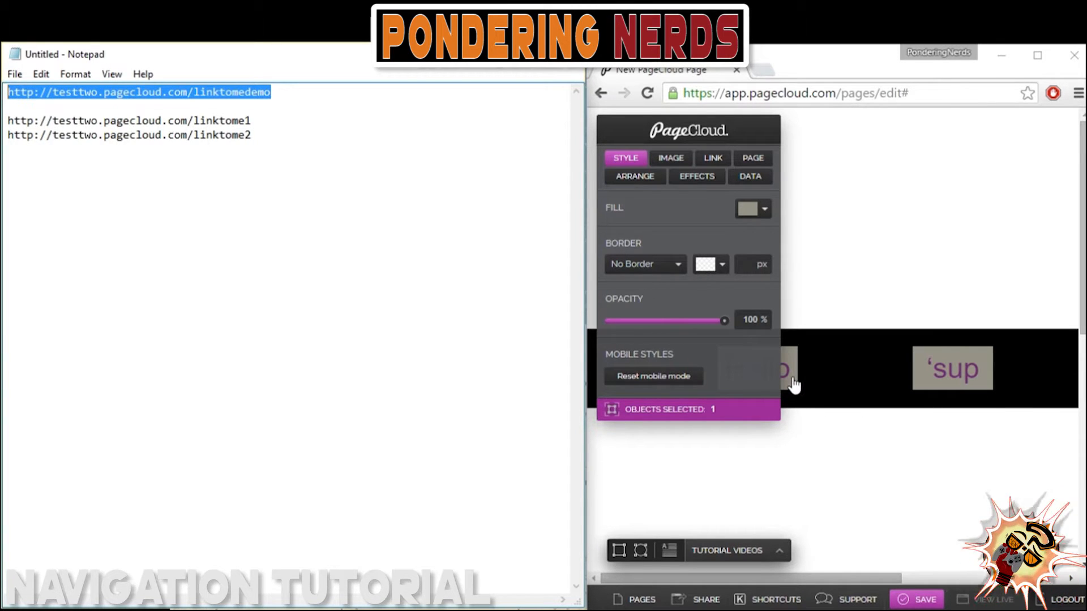
Hyperlink the first box's Hello text to testtwo.pagecloud.com/linktomedemo.
double_click(766, 372)
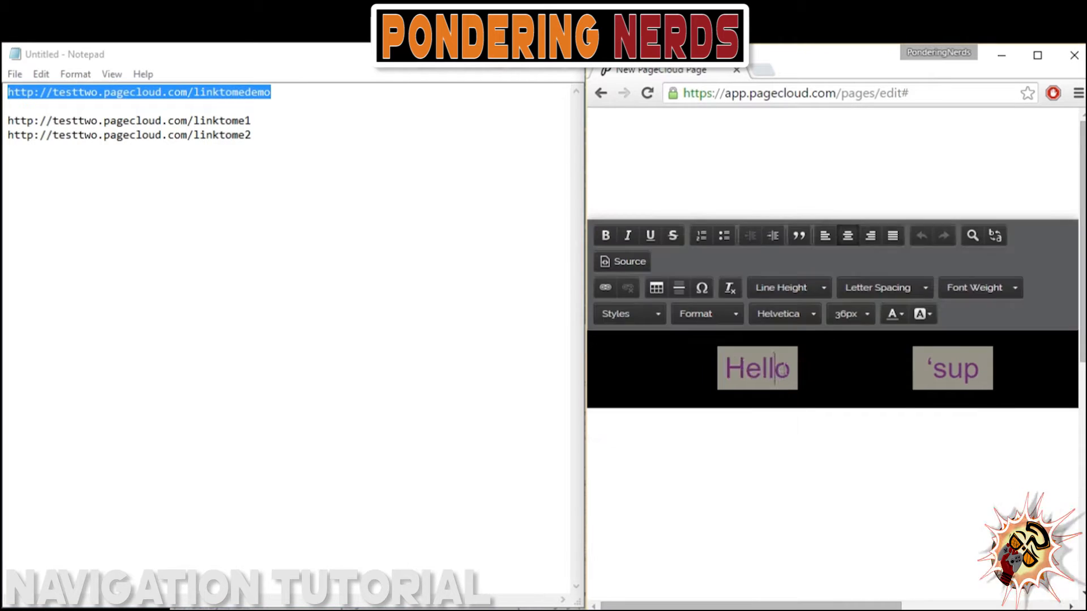
click(605, 287)
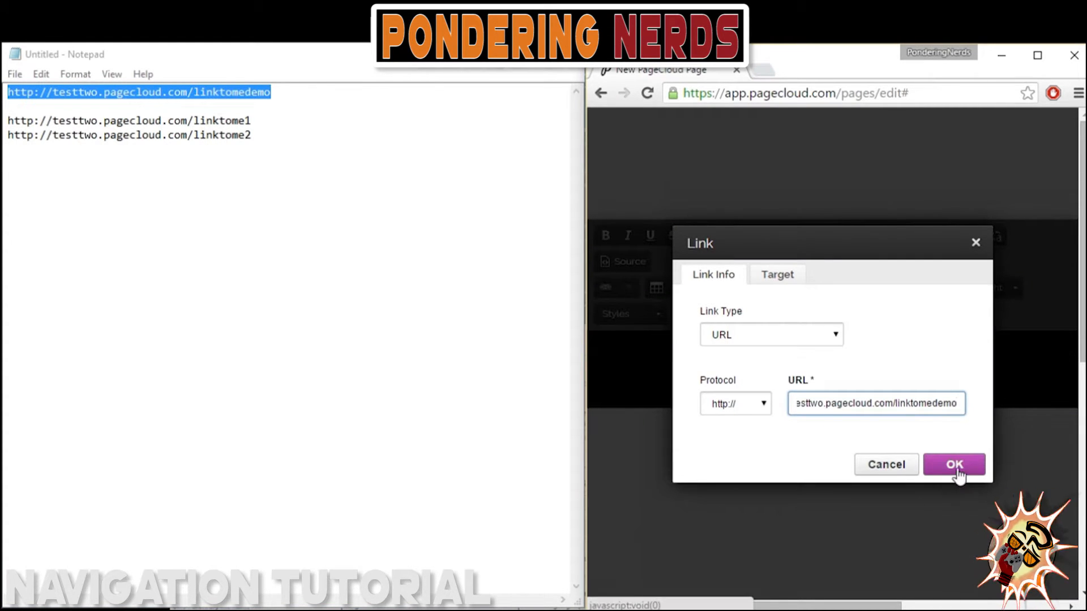
click(954, 465)
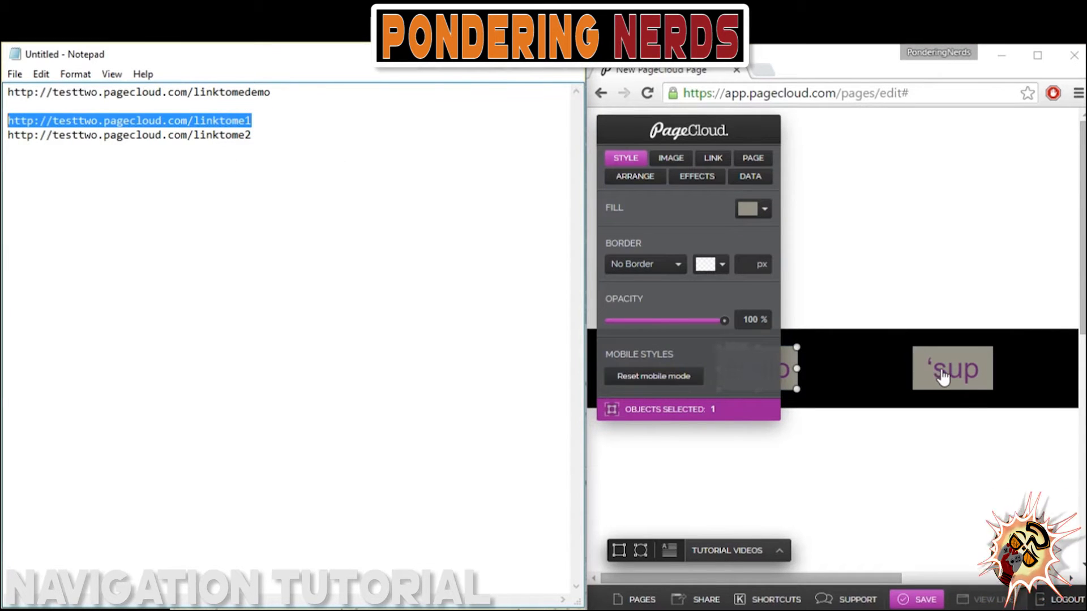
Select the 'sup text and attach the link testtwo.pagecloud.com/linktome1.
click(712, 158)
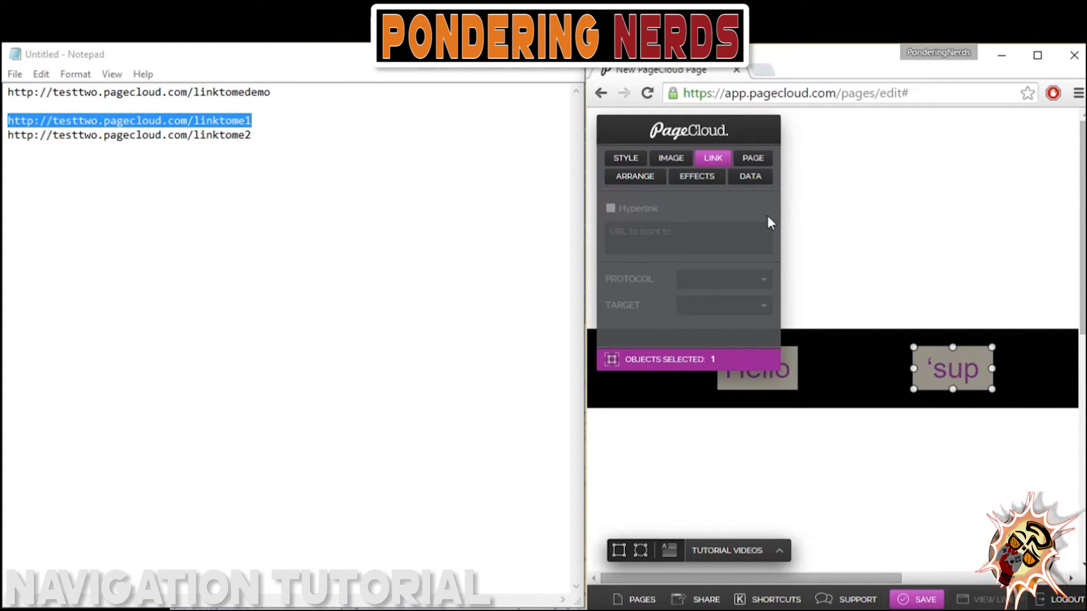
click(942, 348)
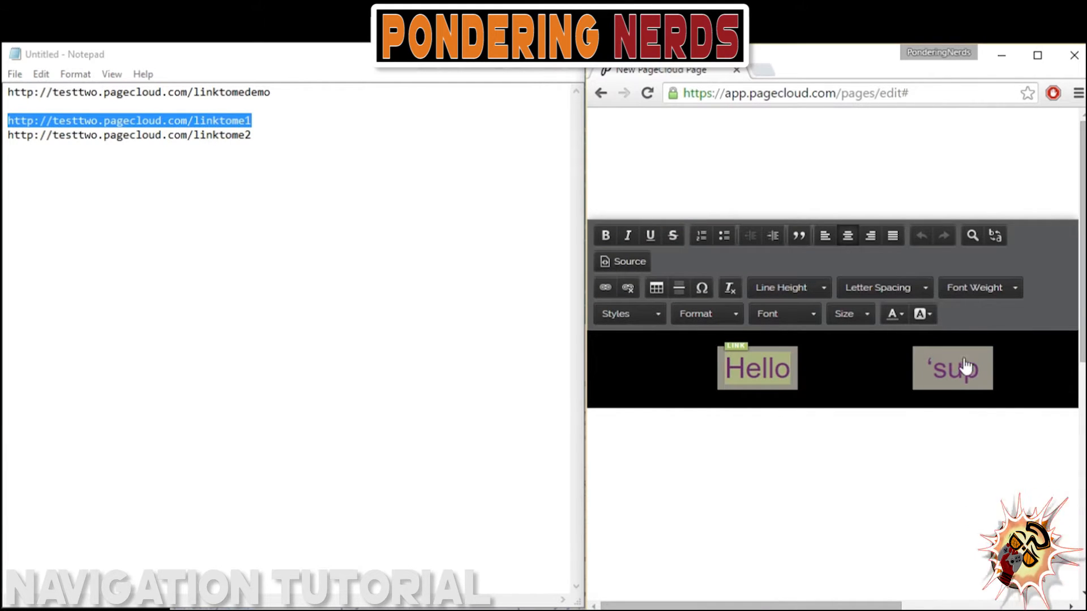
click(952, 369)
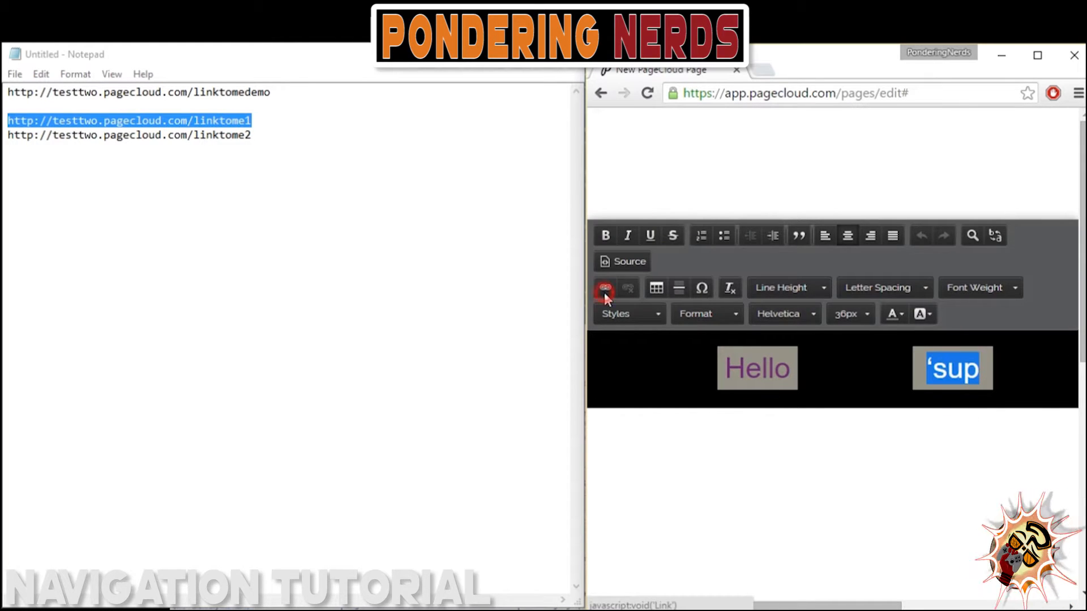
click(605, 288)
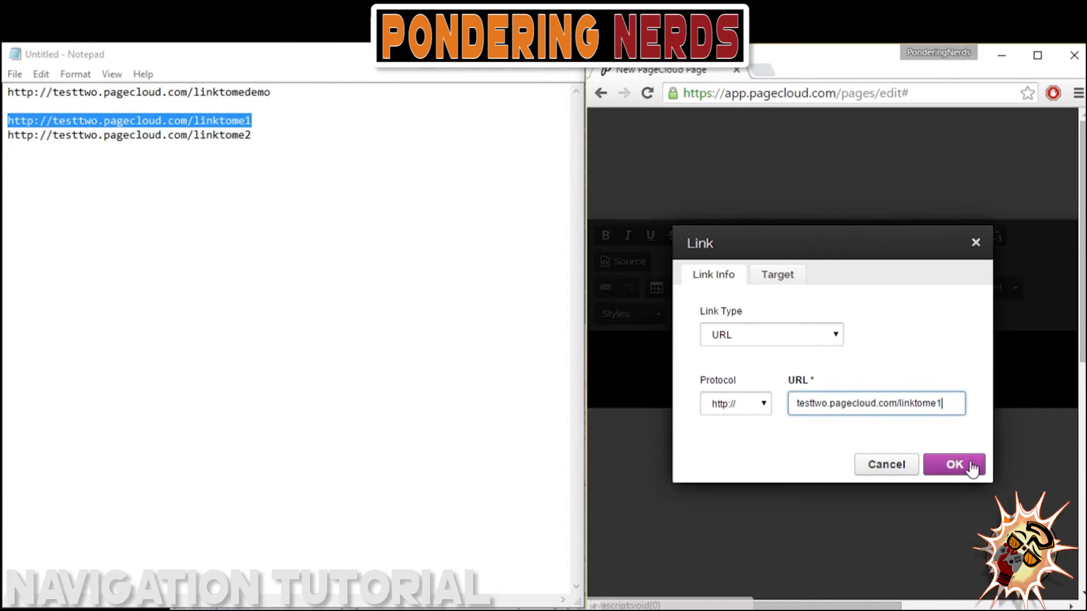
click(954, 465)
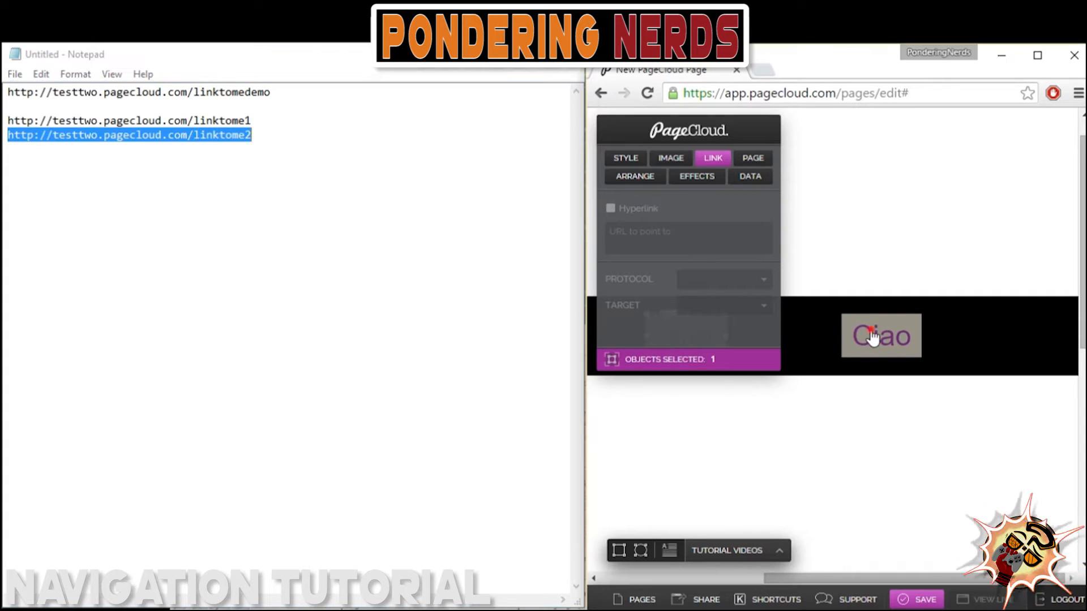
Link Ciao to testtwo.pagecloud.com/linktome2, then save the page and view it live.
double_click(880, 336)
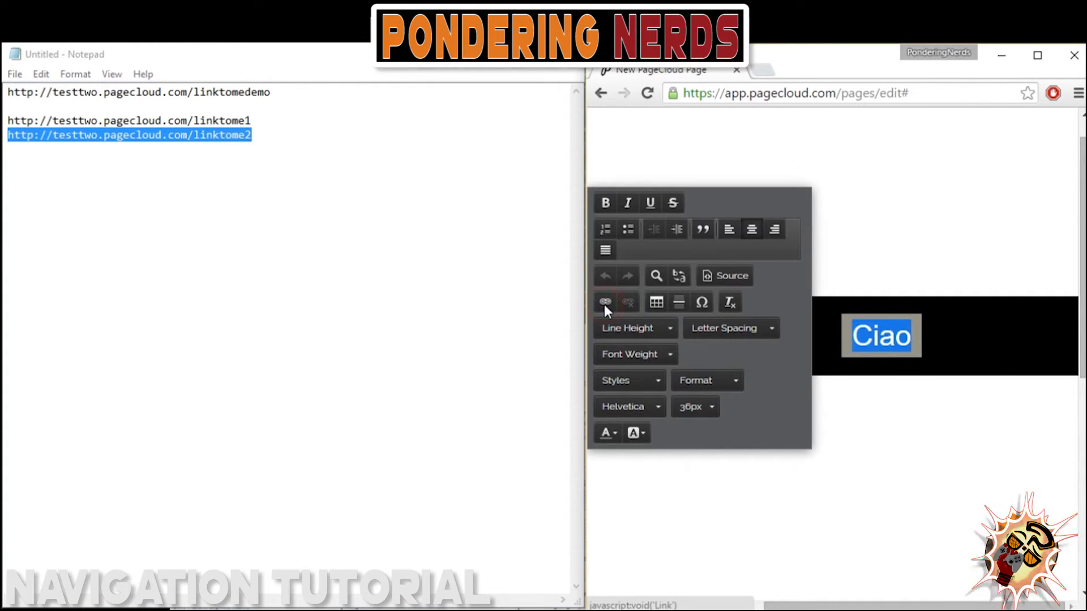
click(605, 302)
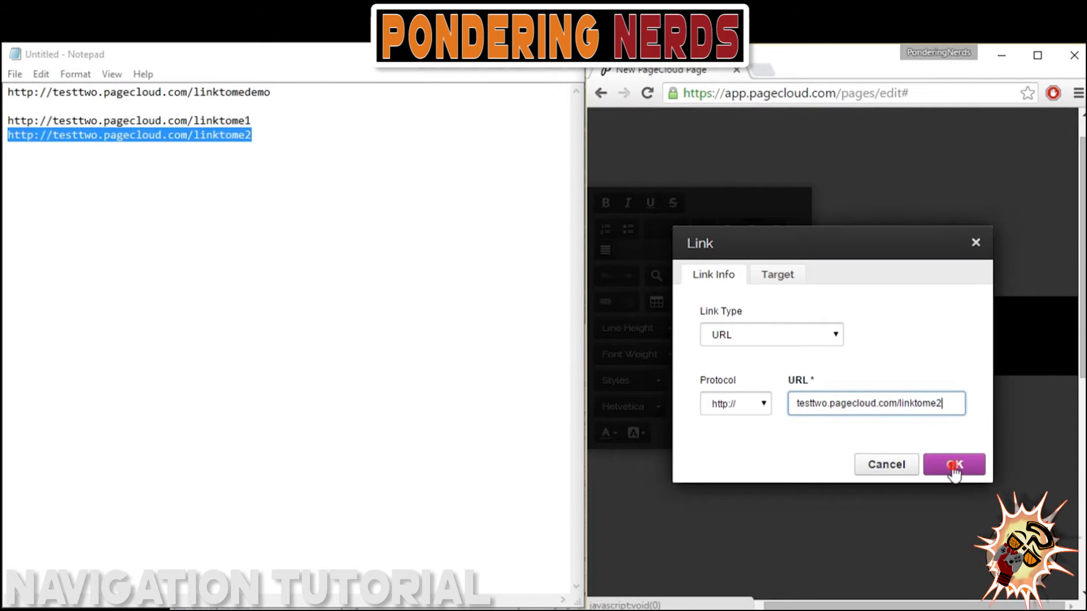
click(954, 464)
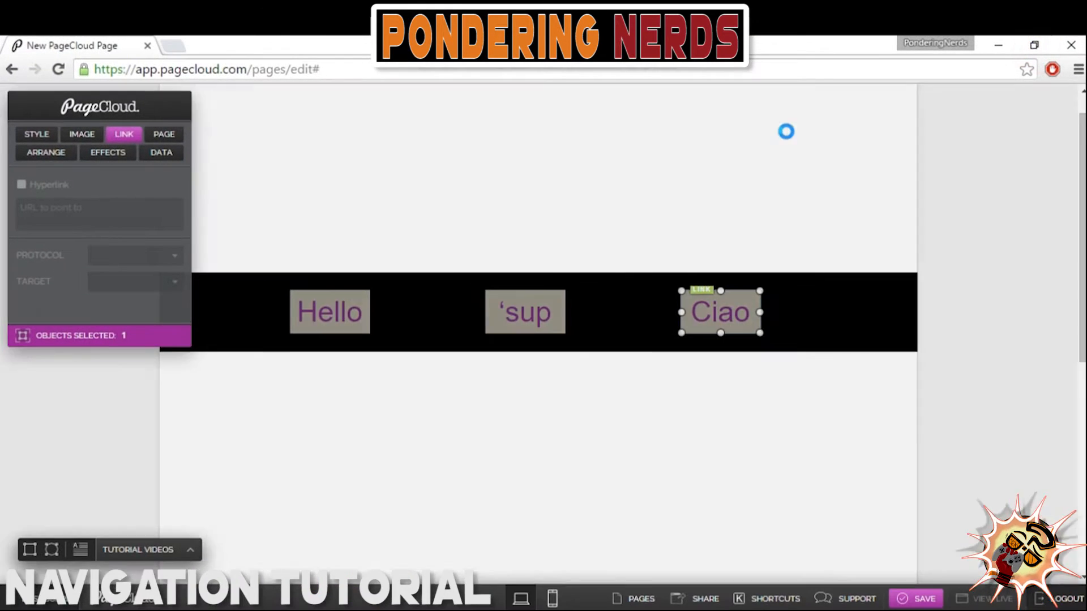
click(924, 599)
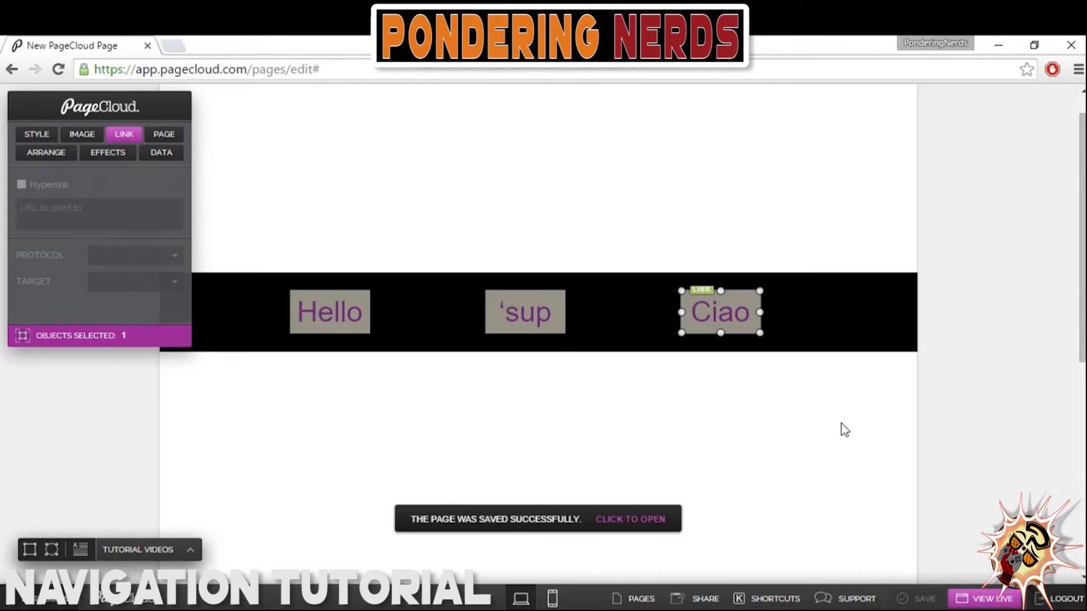
click(630, 519)
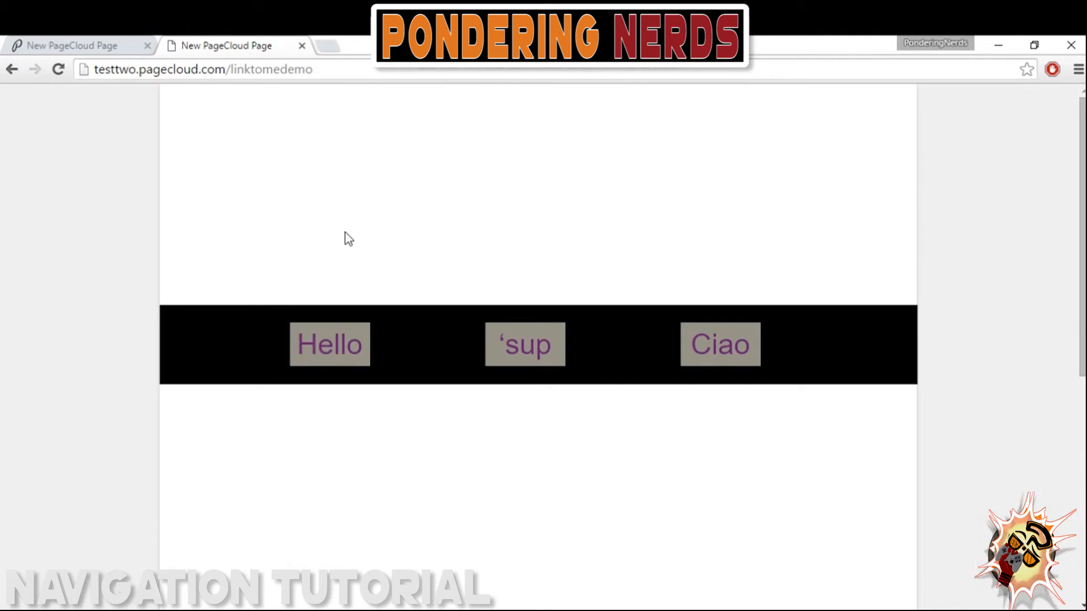
Test the navigation buttons, including Ciao, on the live published page.
click(524, 344)
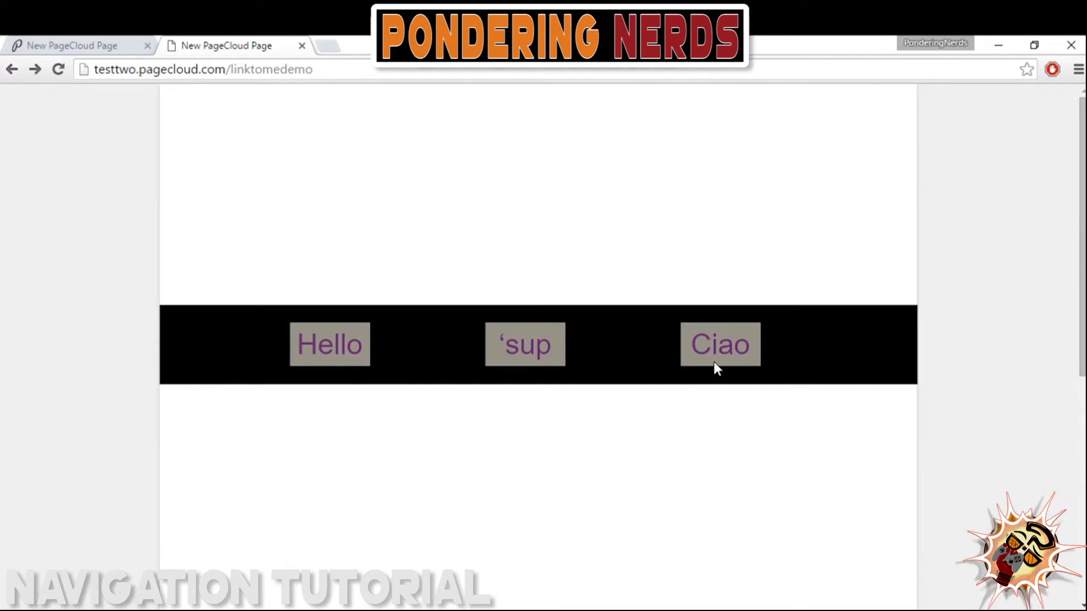
click(720, 344)
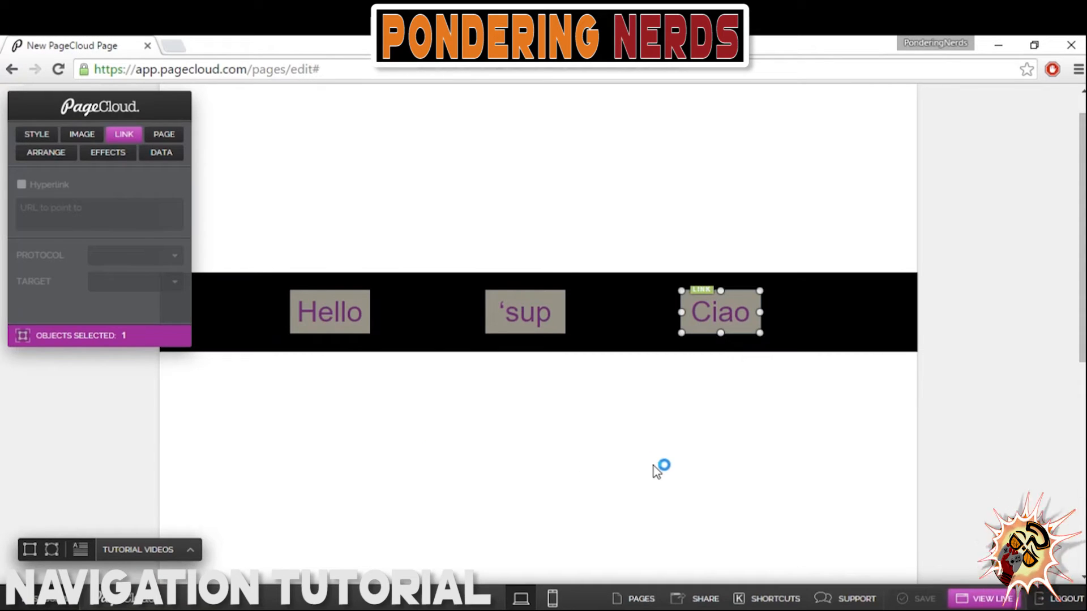
Copy the page link testtwo.pagecloud.com/linktomedemo from the Share panel and close it.
click(704, 598)
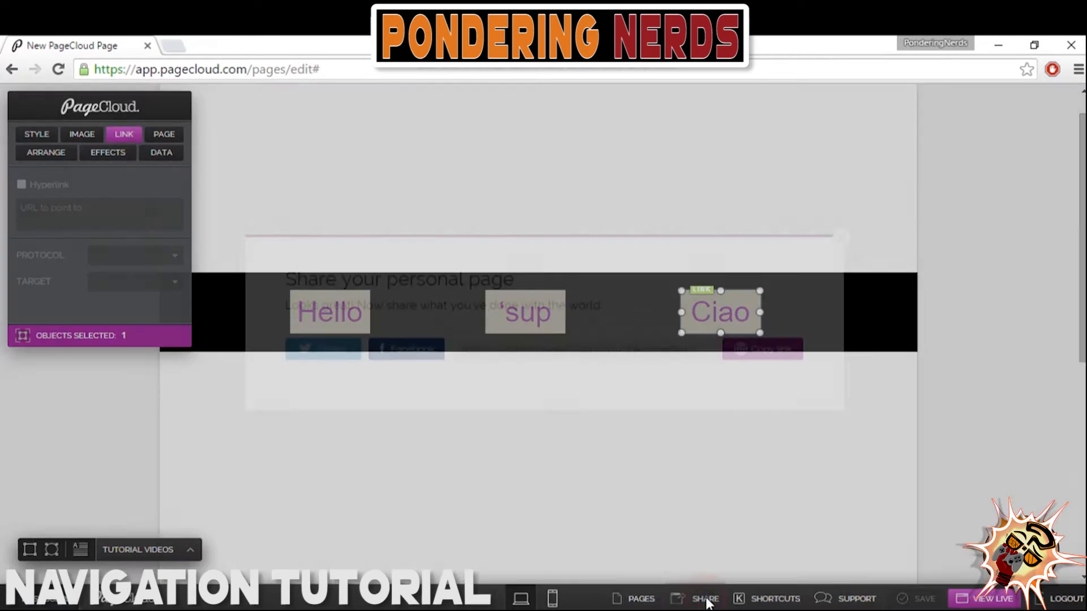
click(706, 599)
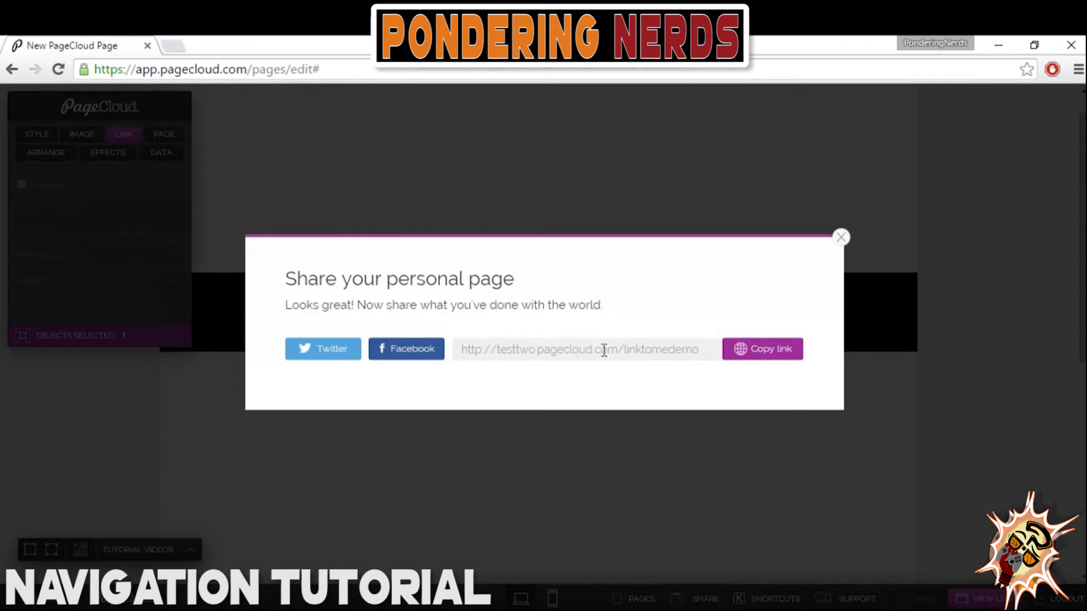
click(763, 349)
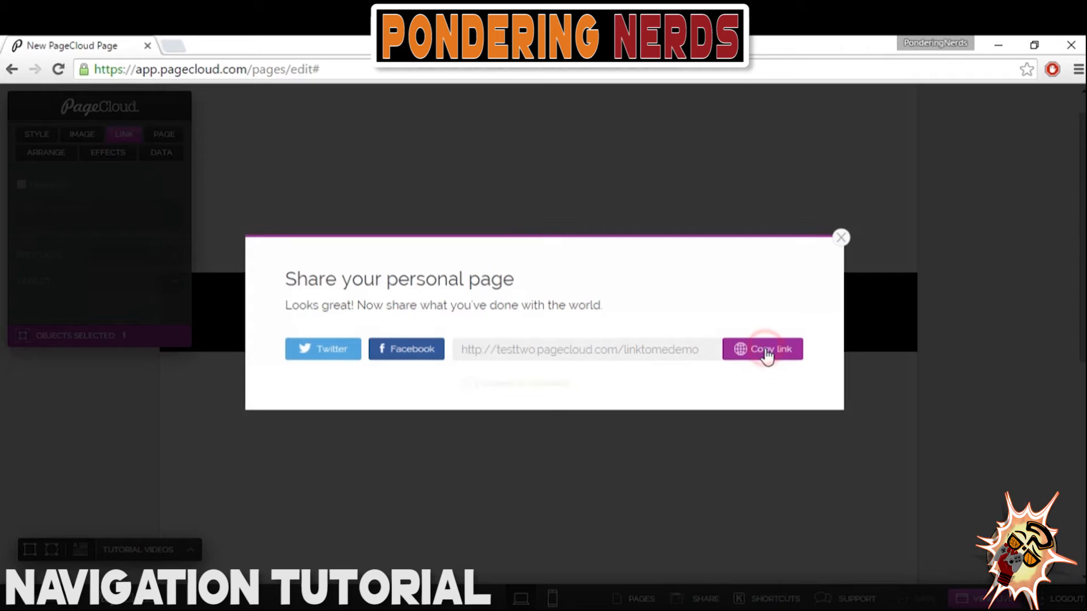
click(766, 349)
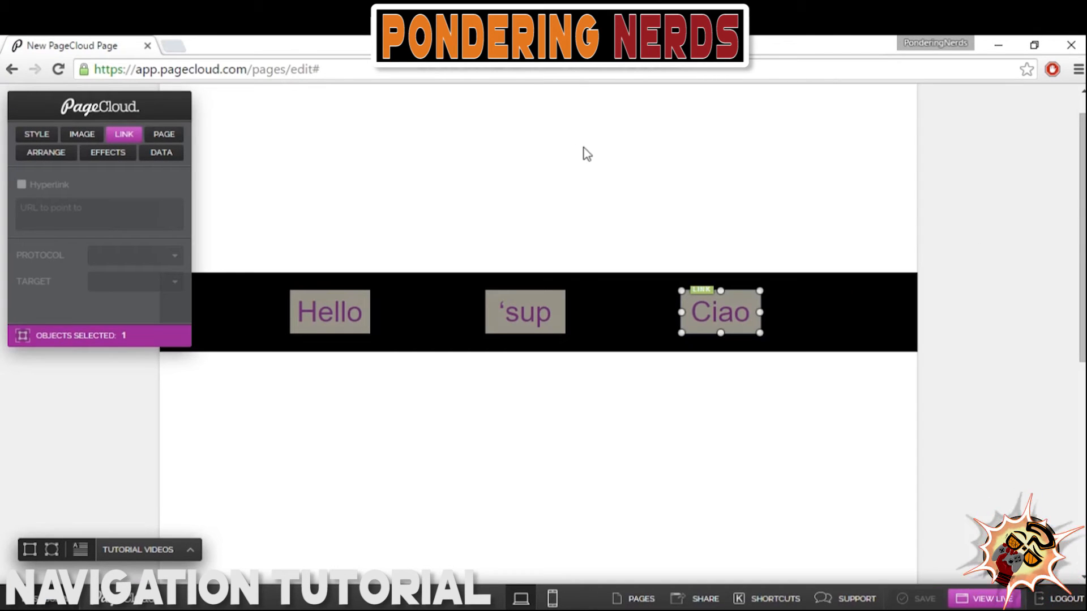
Deselect the Ciao button and open Chrome DevTools with F12.
click(409, 412)
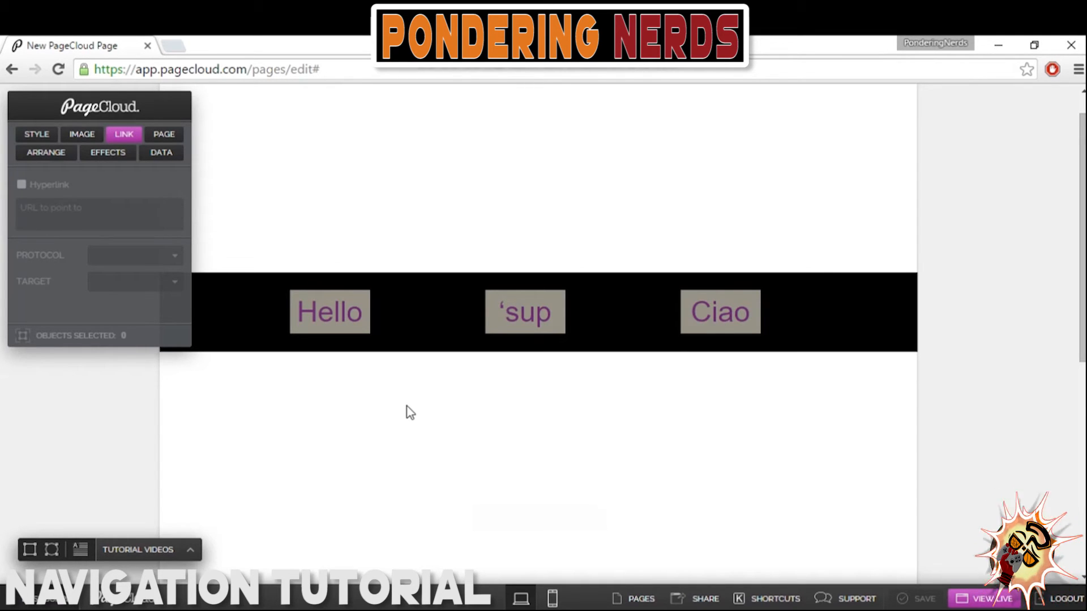
click(408, 408)
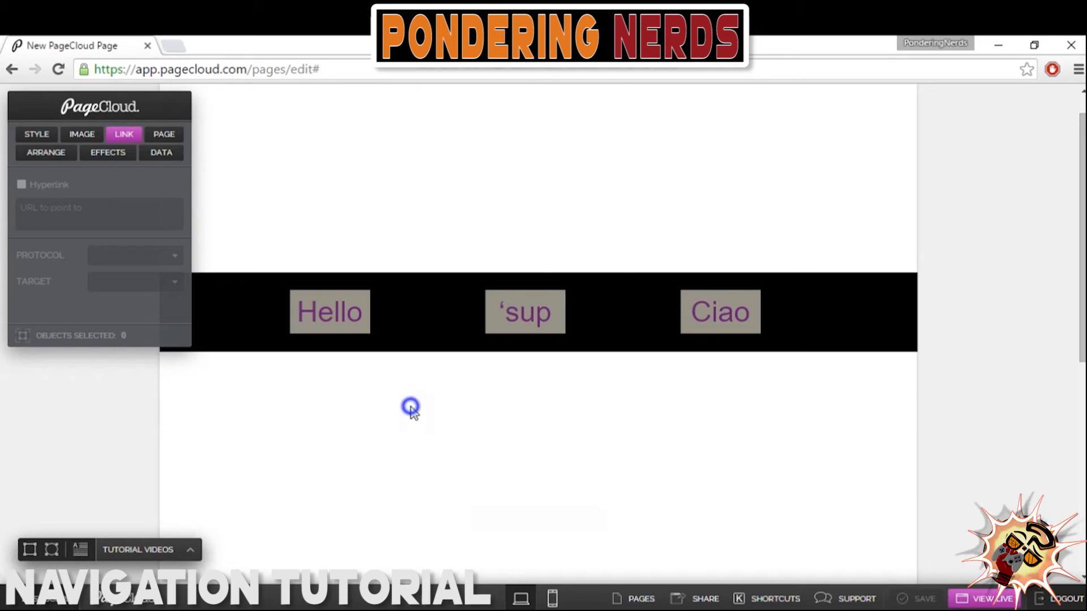
mouse_move(441, 405)
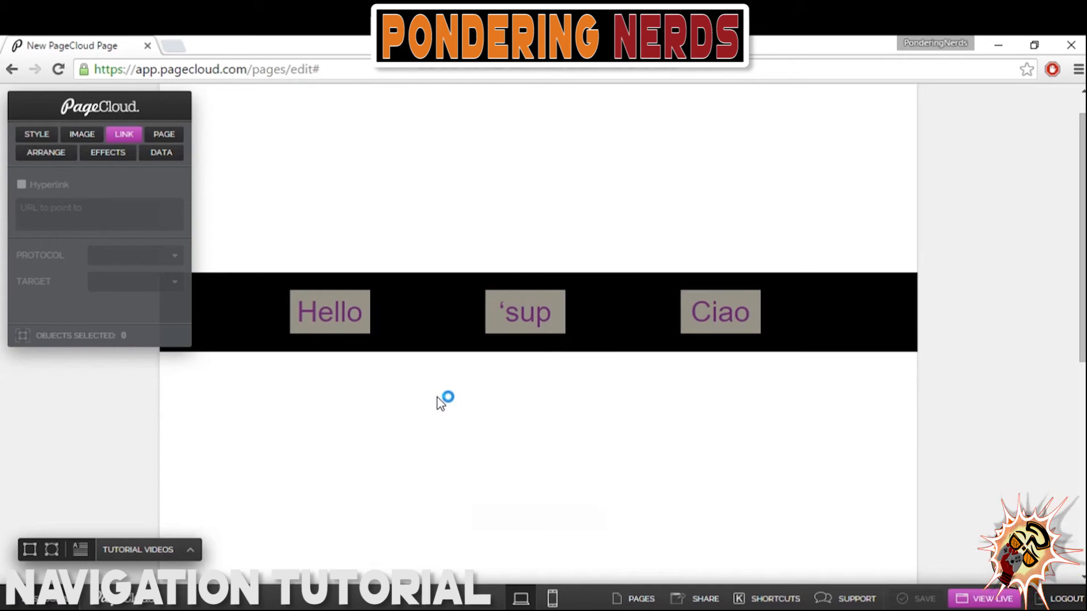
key(F12)
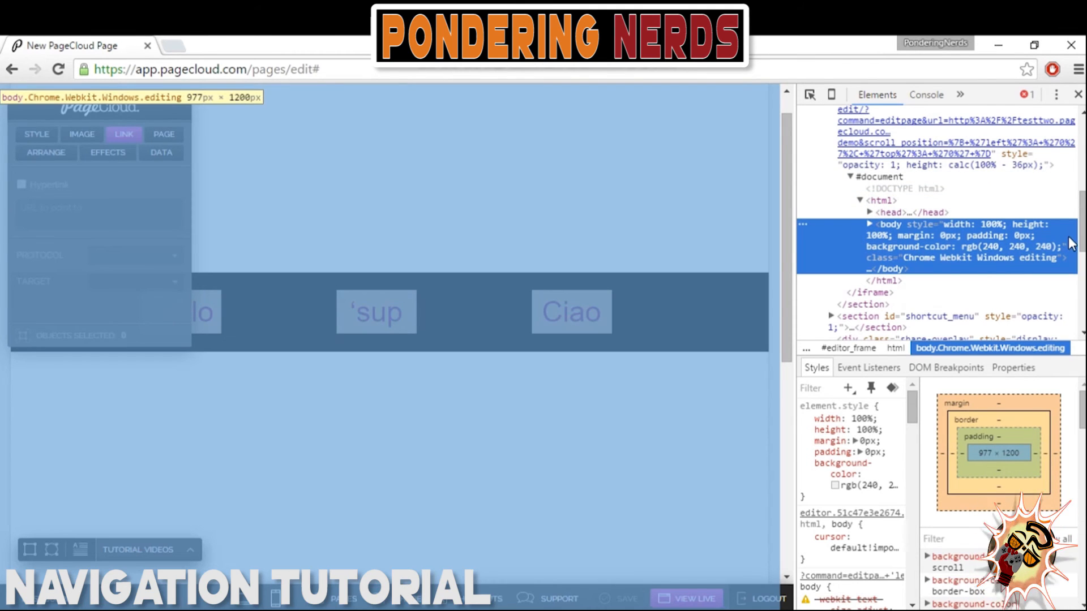
Open the editing frame's body element with Edit as HTML in the Elements panel.
right_click(901, 195)
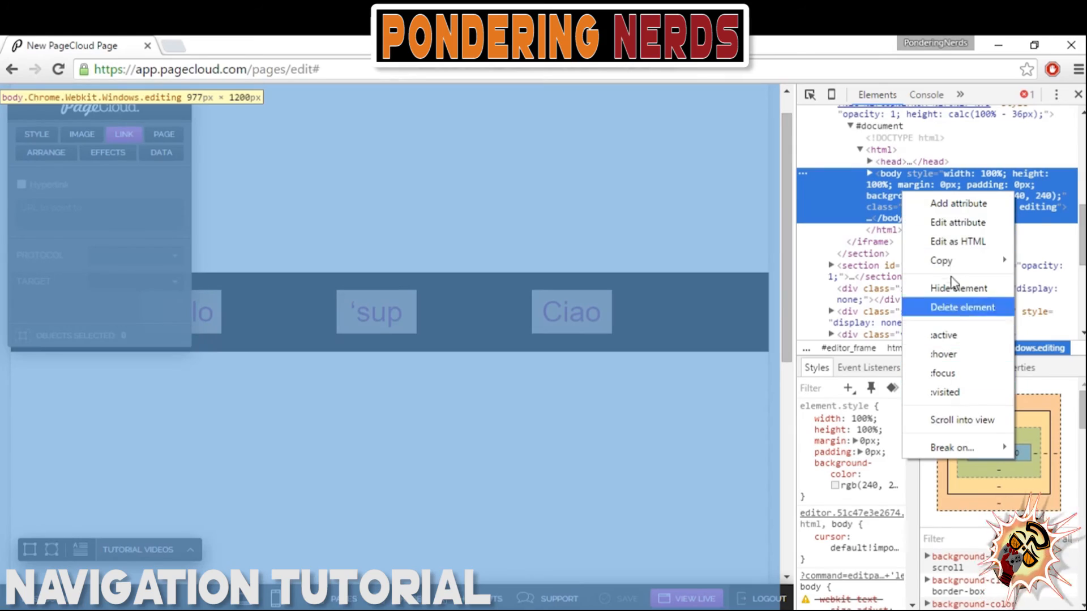
click(957, 241)
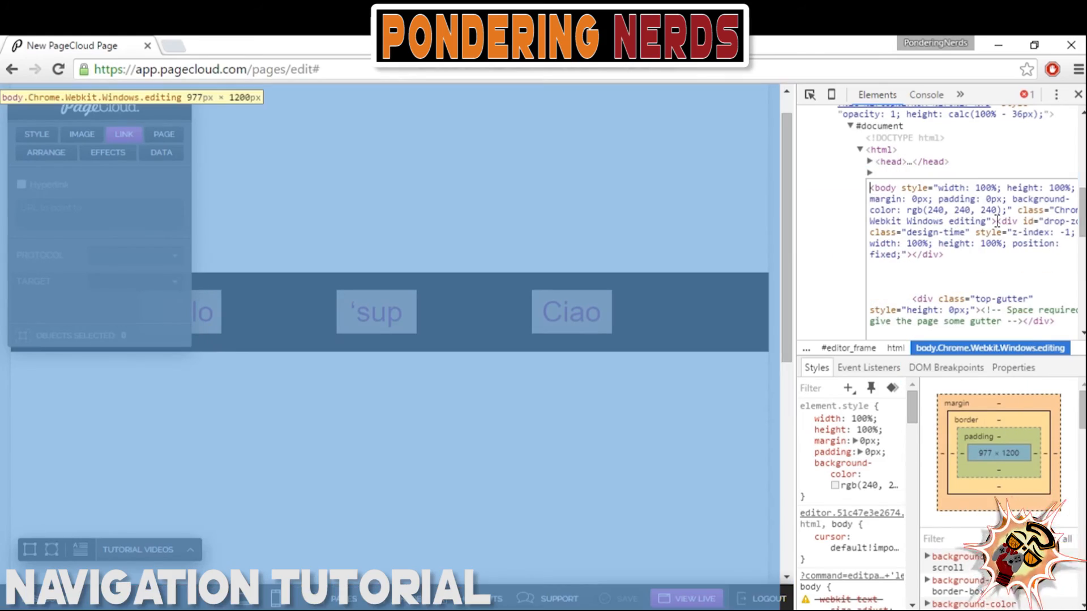